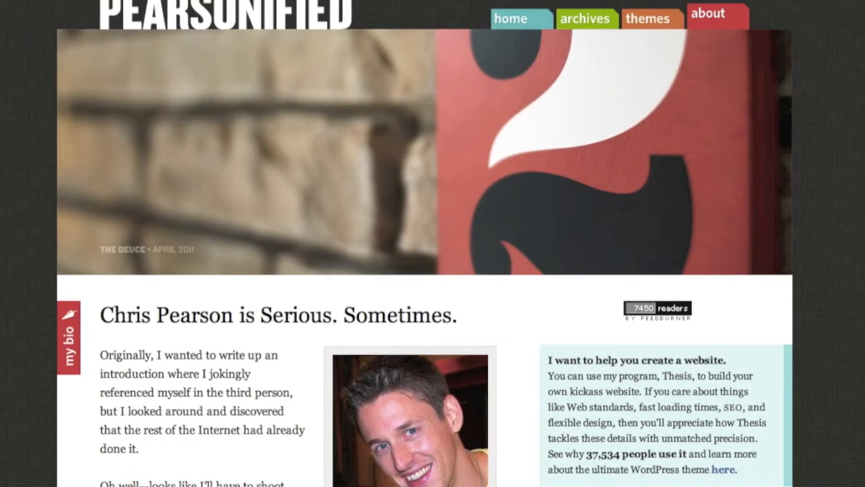
Step: Enter 14 as the font size and 600 as the content width
scroll("down", 3)
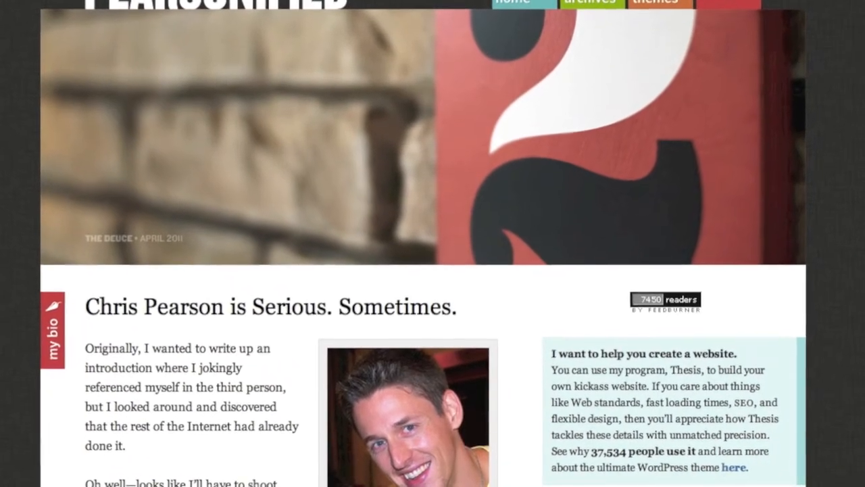
scroll("down", 3)
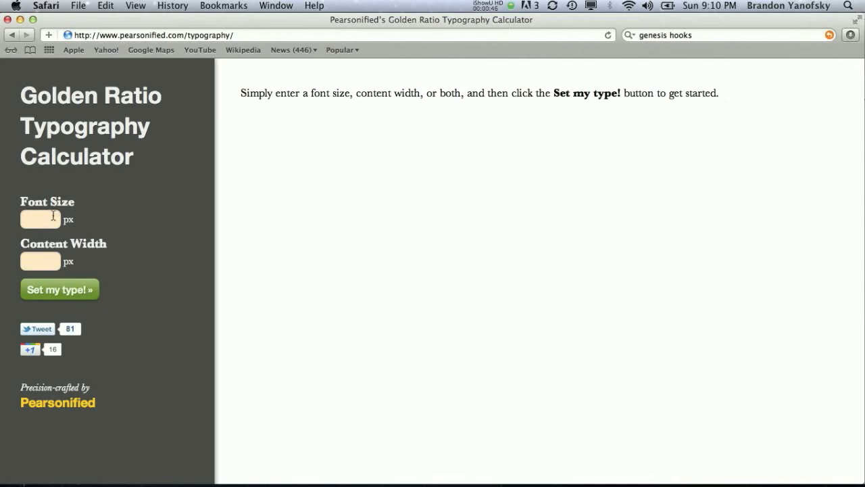
left_click(40, 219)
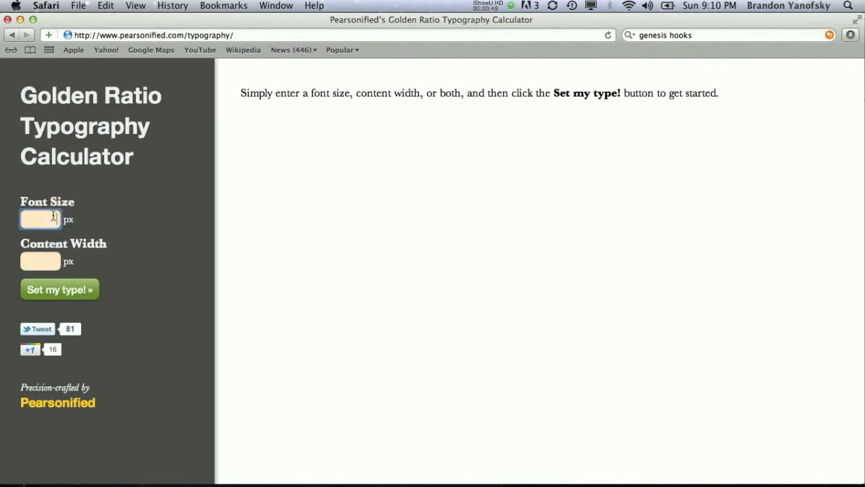
type("14")
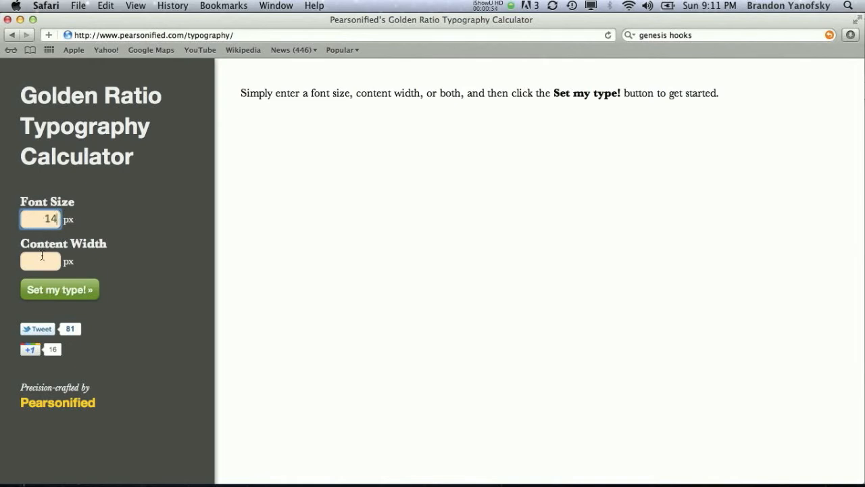
mouse_move(651, 194)
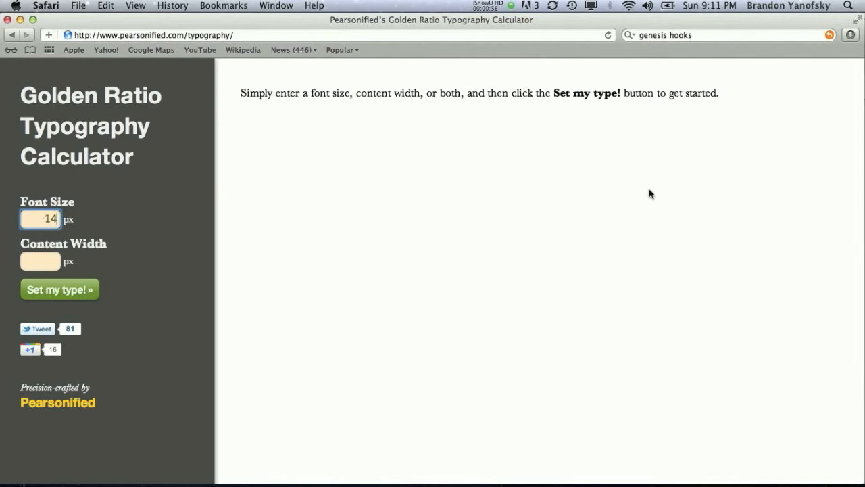
mouse_move(210, 177)
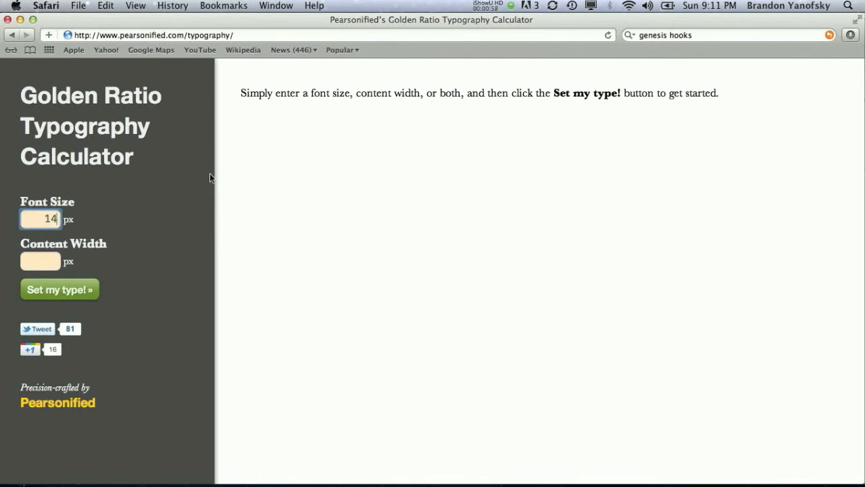
left_click(40, 261)
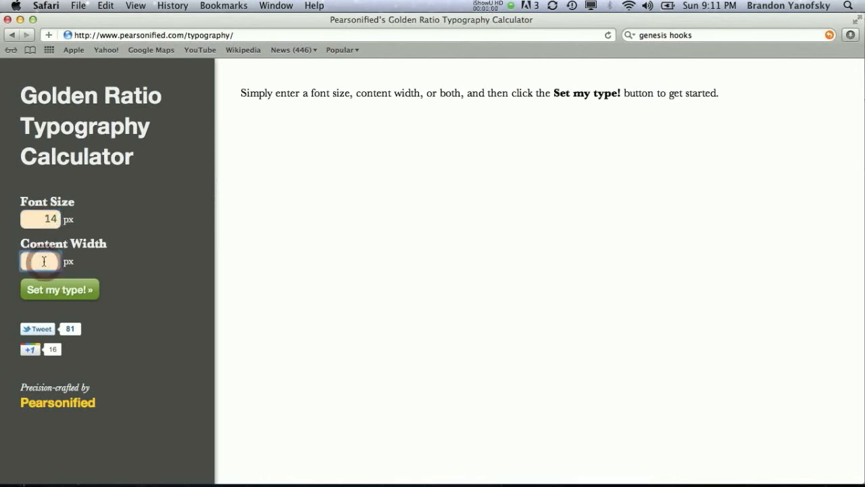
type("600")
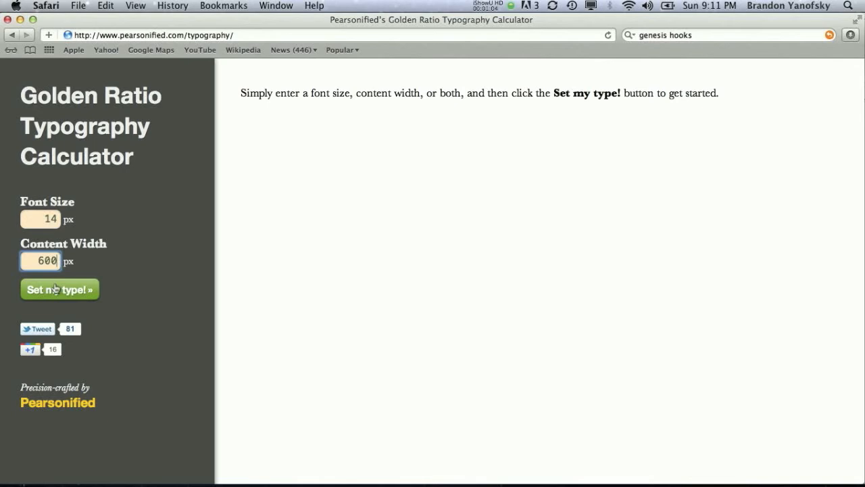
Step: Calculate the typography for 14 px / 600 px, revealing a 23 px line height in Georgia
left_click(58, 290)
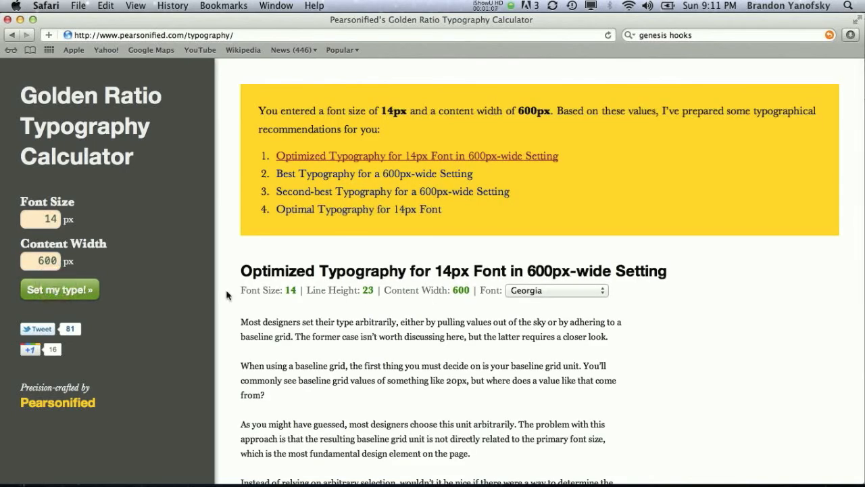
mouse_move(308, 293)
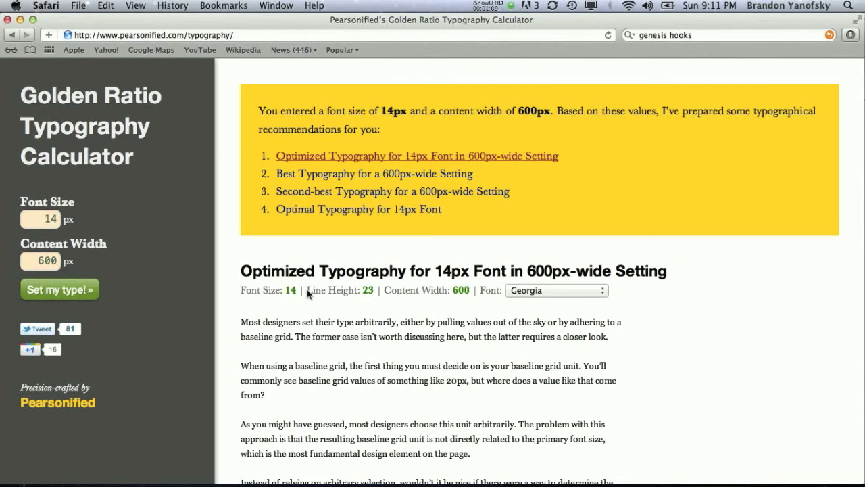
mouse_move(302, 292)
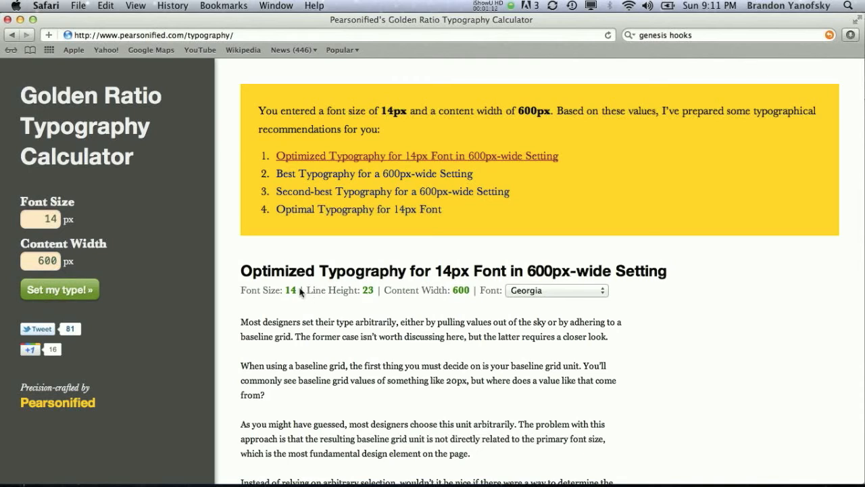
mouse_move(463, 287)
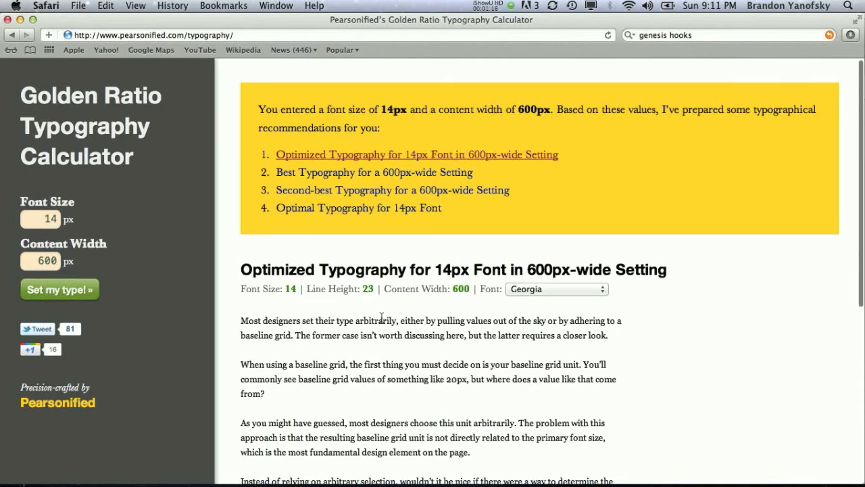
scroll("down", 3)
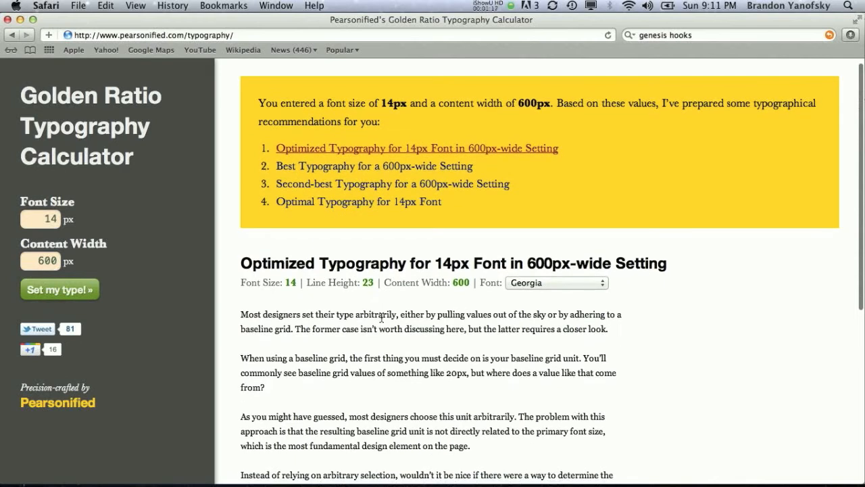
scroll("down", 3)
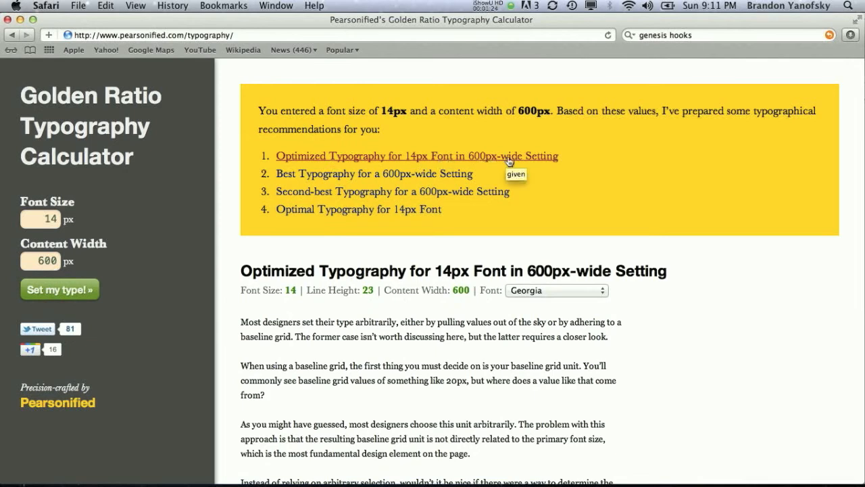
mouse_move(451, 174)
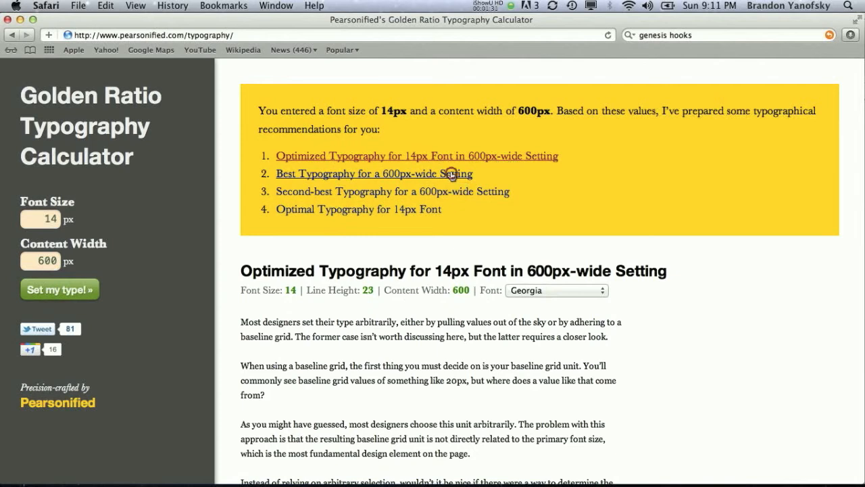
Step: Browse Best and Second-best Typography, then Optimal for 14px (23 px line height, 554 px width)
left_click(373, 174)
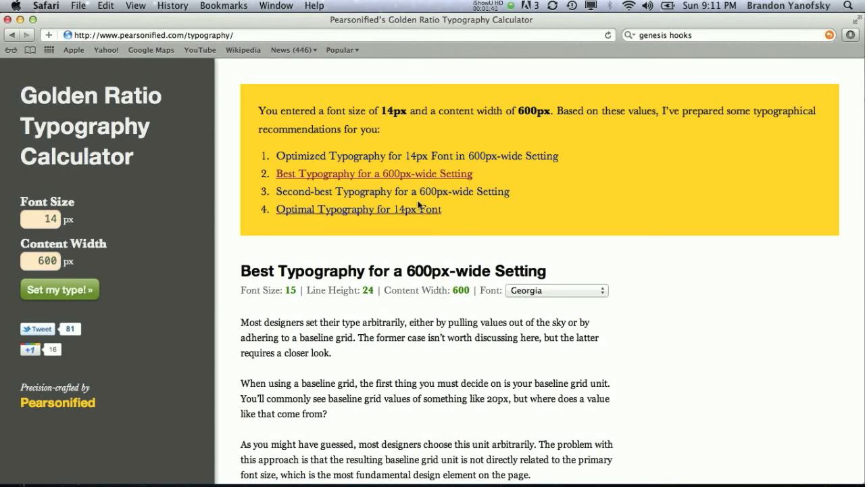
left_click(392, 191)
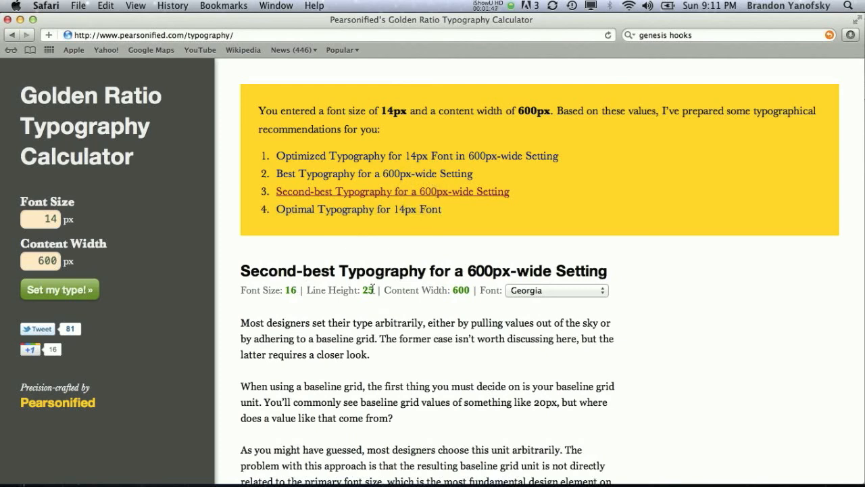
mouse_move(479, 295)
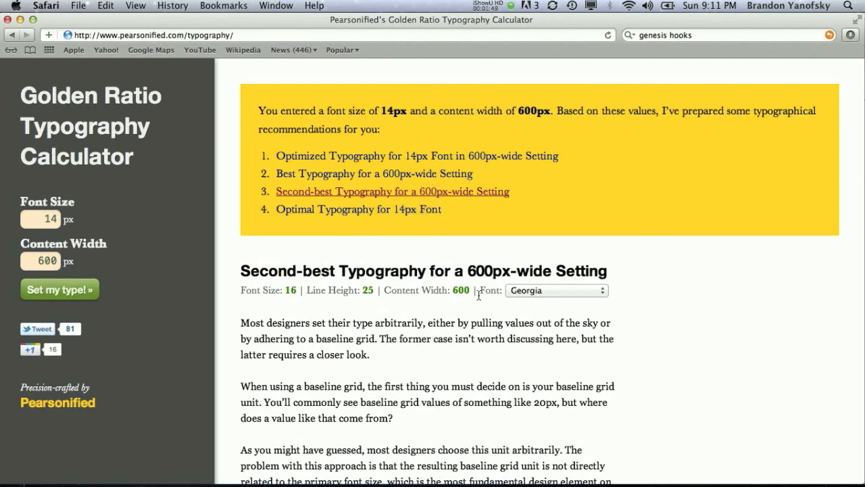
mouse_move(401, 223)
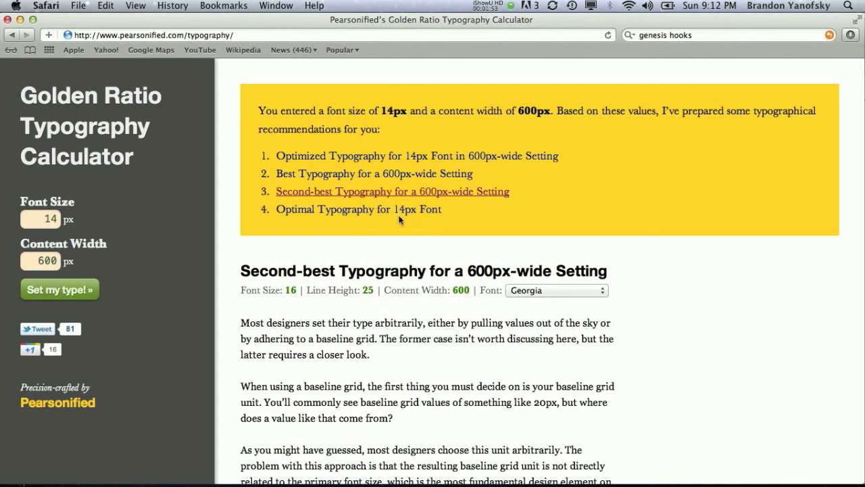
mouse_move(391, 209)
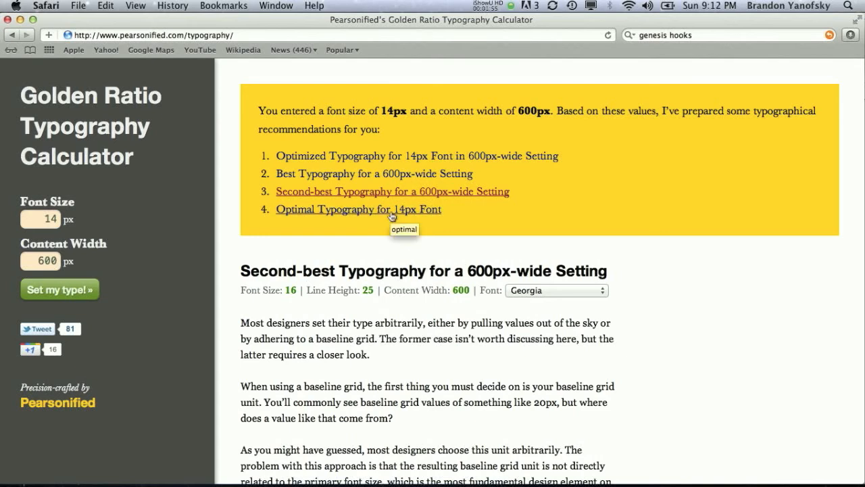
left_click(358, 209)
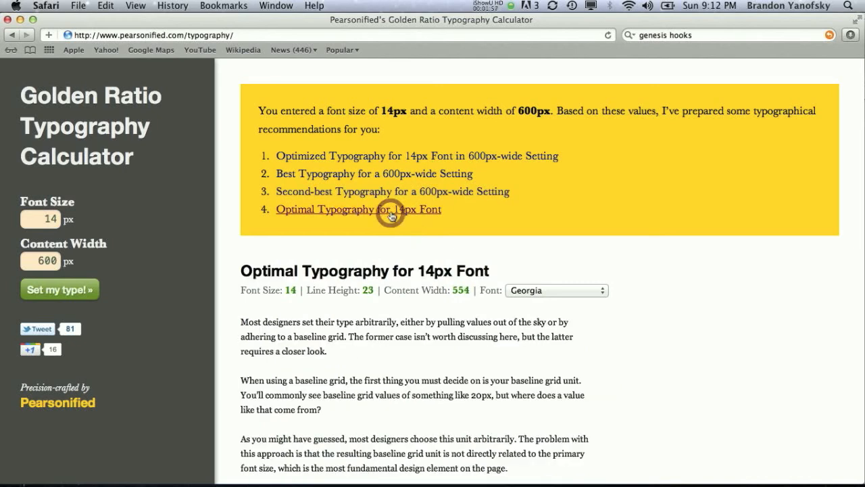